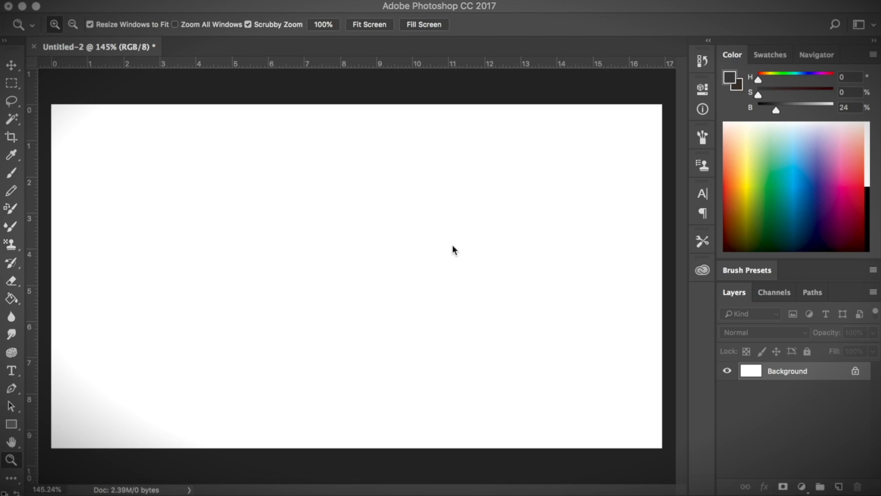
Step: Add a blank layer above the background and rename it 'brushtest'
{"action": "type", "text": "BRUSH"}
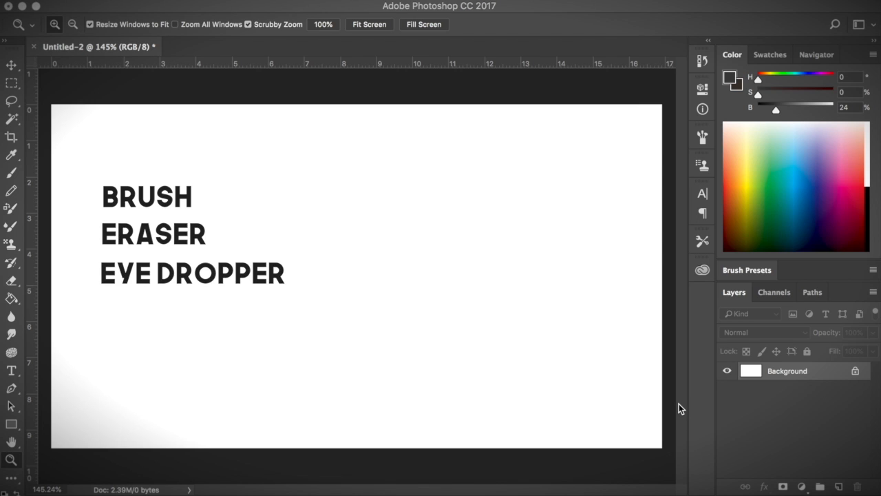
{"action": "type", "text": "COLOR SWATCHES"}
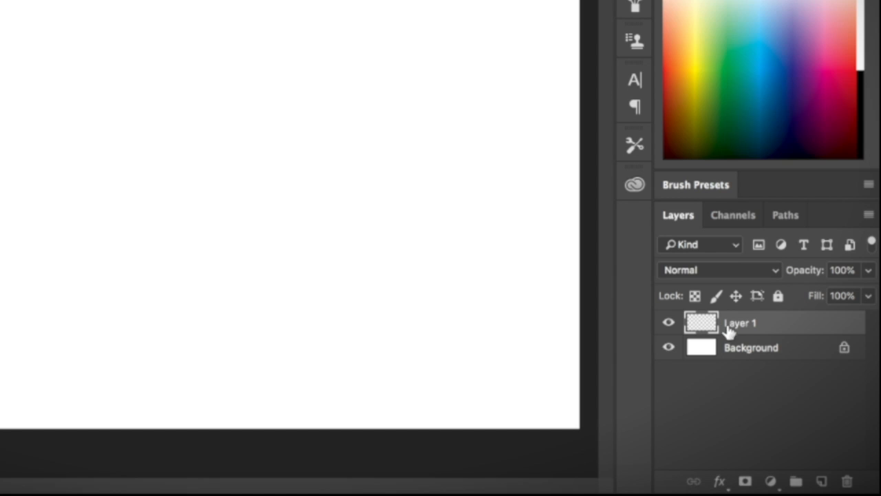
{"action": "double_click", "coordinate": [741, 322]}
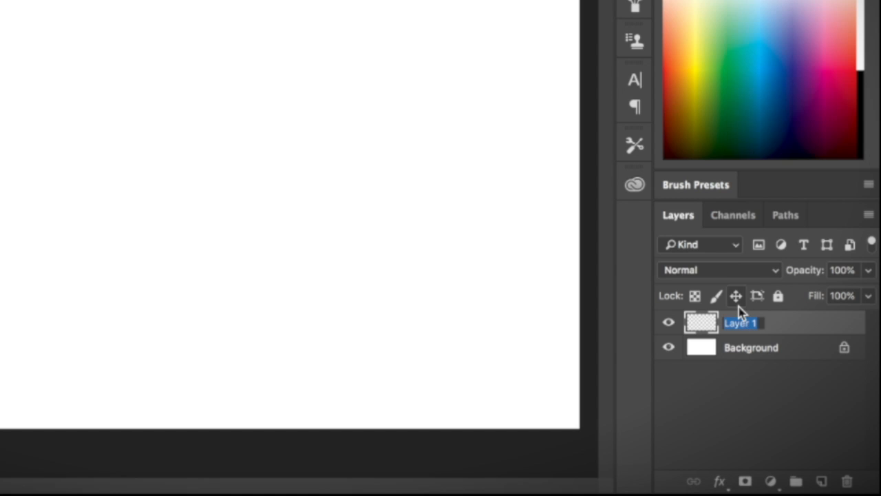
{"action": "type", "text": "brushtest"}
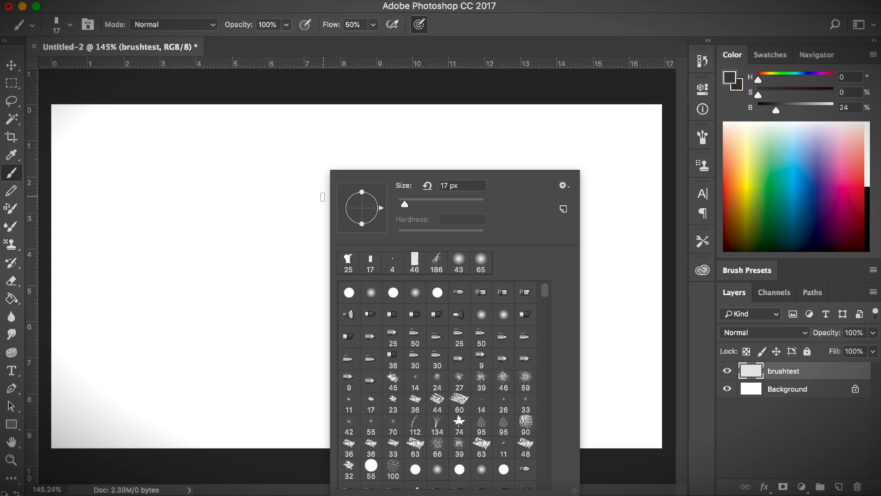
Step: Browse the brush preset list, then choose Load Brushes from the picker's gear menu
{"action": "scroll", "scroll_direction": "down", "scroll_amount": 3}
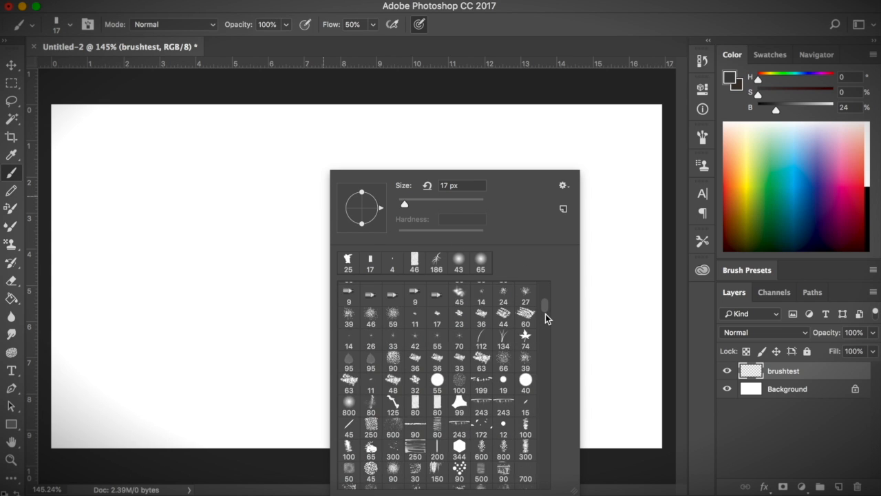
{"action": "scroll", "scroll_direction": "down", "scroll_amount": 3}
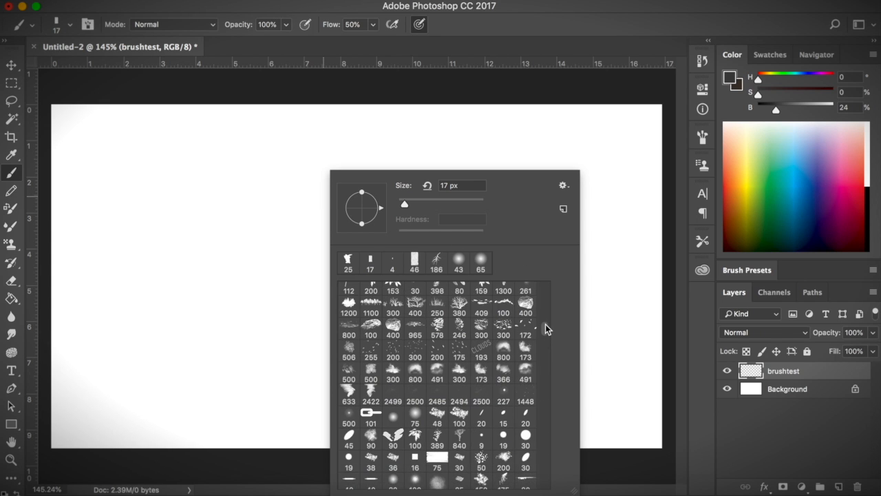
{"action": "scroll", "scroll_direction": "up", "scroll_amount": 3}
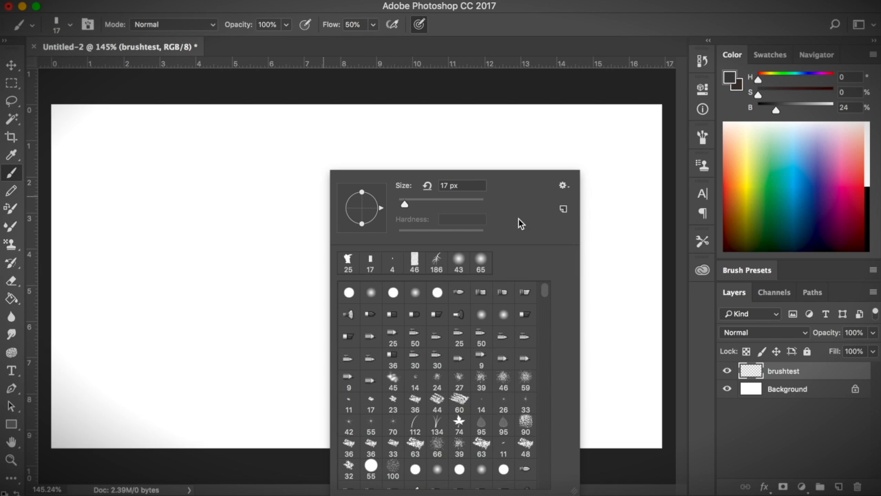
{"action": "mouse_move", "coordinate": [528, 246]}
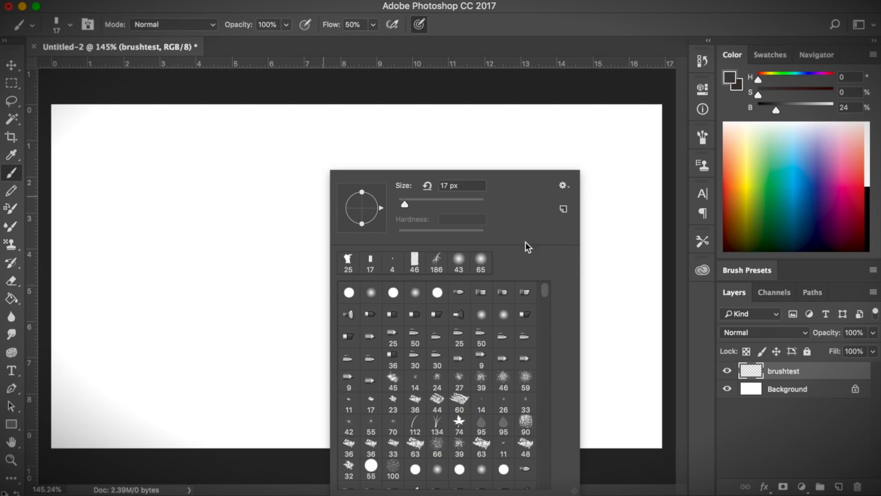
{"action": "left_click", "coordinate": [563, 184]}
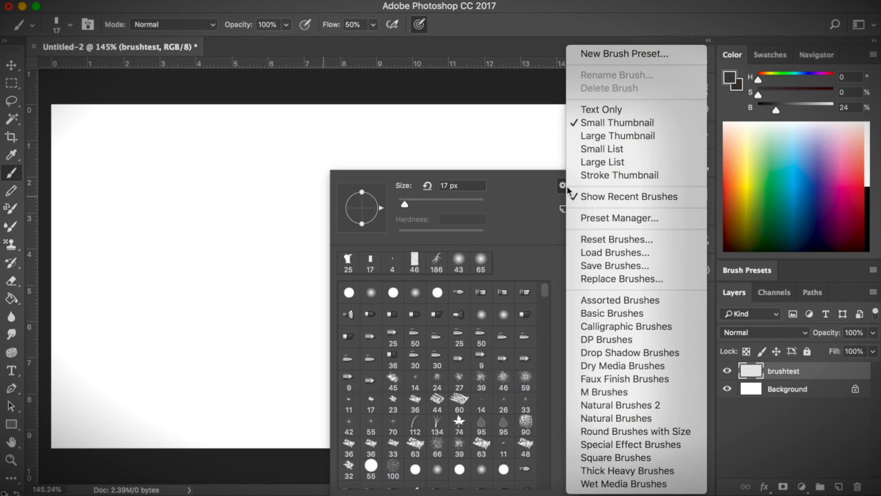
{"action": "mouse_move", "coordinate": [613, 253]}
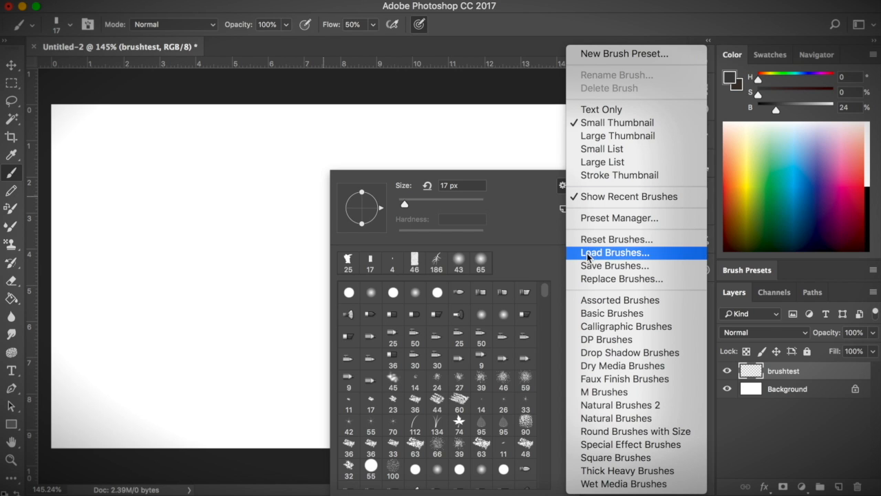
{"action": "left_click", "coordinate": [614, 252]}
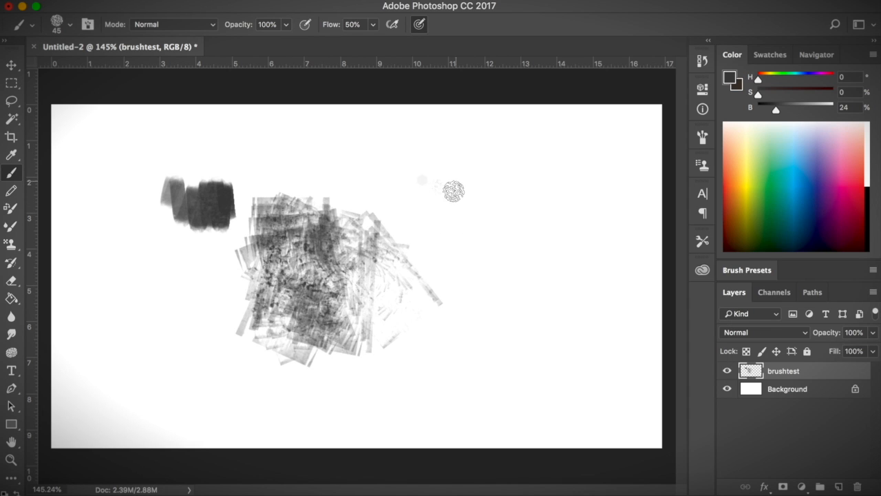
Step: Paint grey test strokes with varied brushes, including a dark bristly stroke along the top
{"action": "left_click_drag", "start_coordinate": [451, 182], "coordinate": [523, 262]}
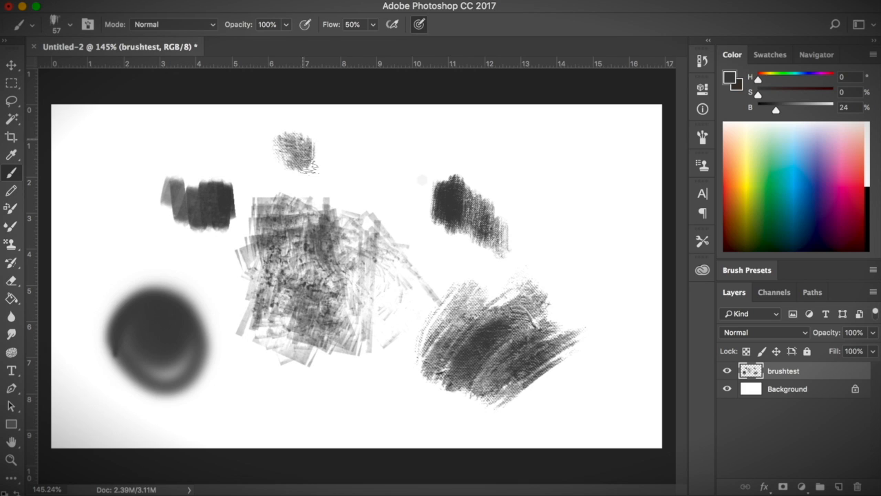
{"action": "left_click_drag", "start_coordinate": [289, 144], "coordinate": [413, 141]}
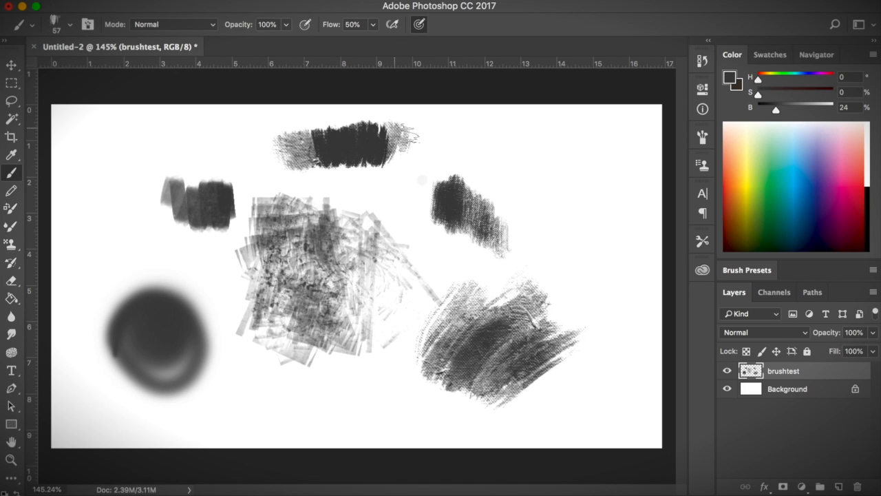
{"action": "left_click_drag", "start_coordinate": [406, 140], "coordinate": [507, 137]}
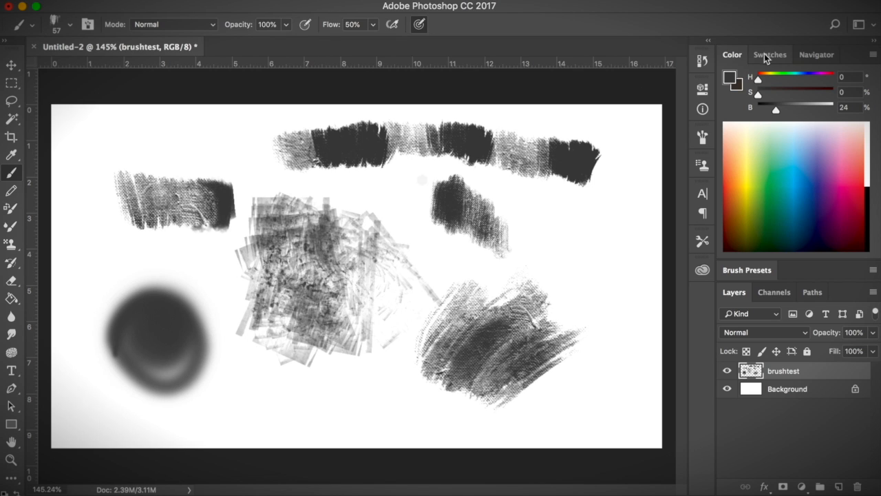
Step: Pick a green from the Swatches grid and paint pale-to-more-saturated green swatches
{"action": "left_click", "coordinate": [771, 55]}
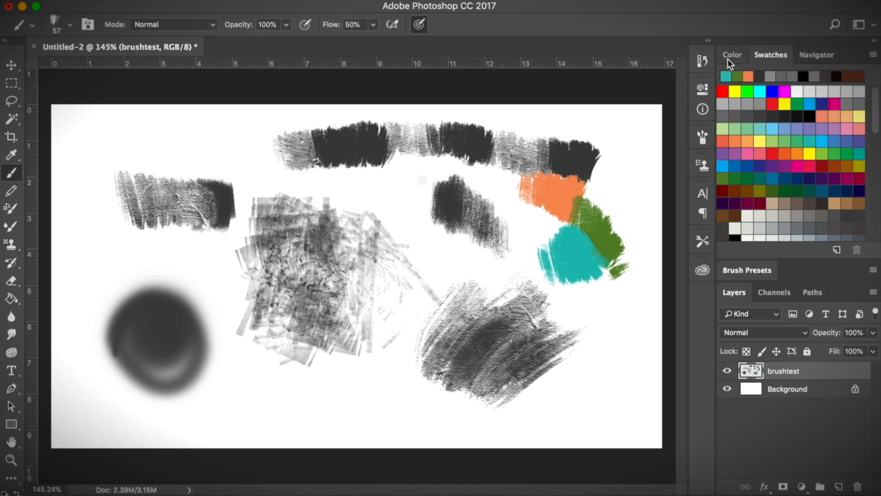
{"action": "left_click", "coordinate": [733, 55]}
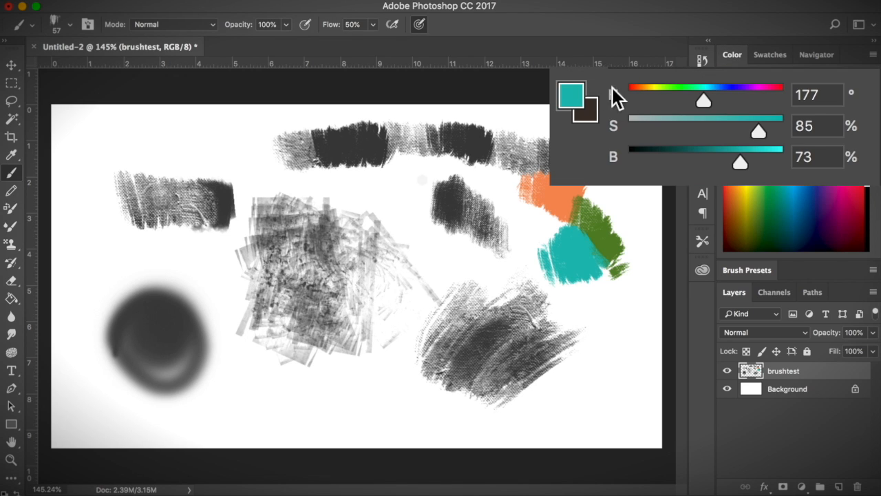
{"action": "mouse_move", "coordinate": [622, 131]}
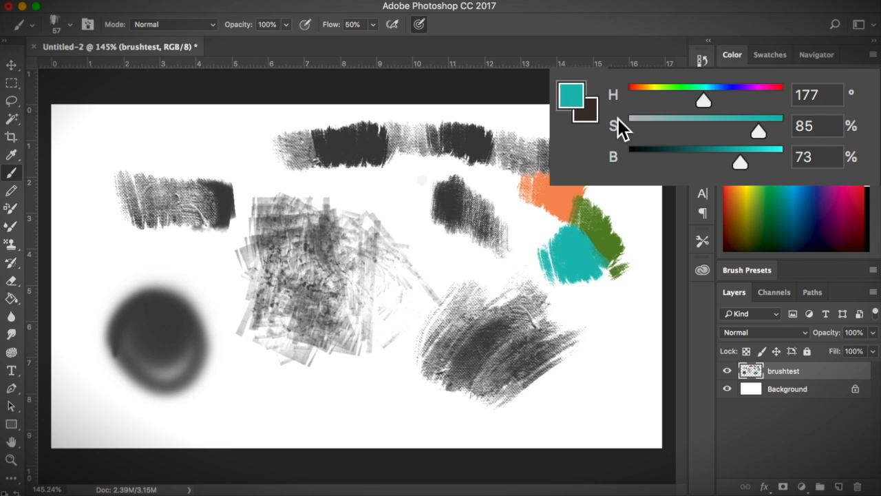
{"action": "mouse_move", "coordinate": [618, 158]}
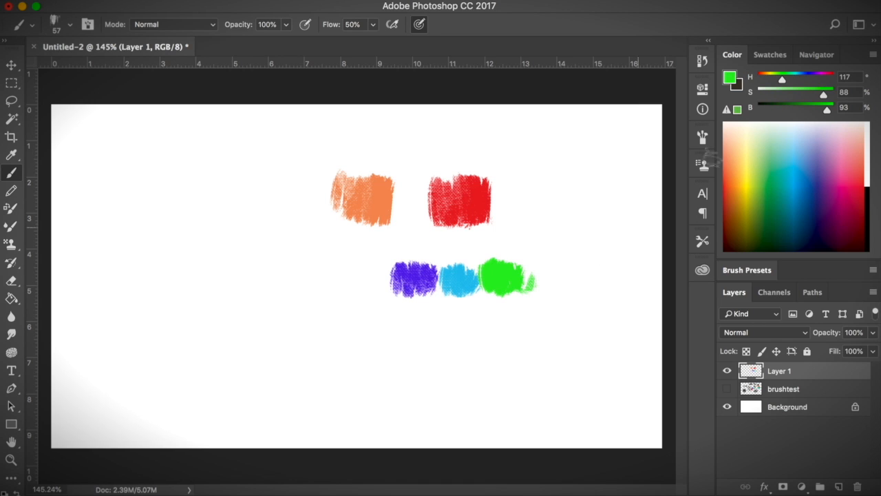
{"action": "left_click_drag", "start_coordinate": [812, 96], "coordinate": [783, 96]}
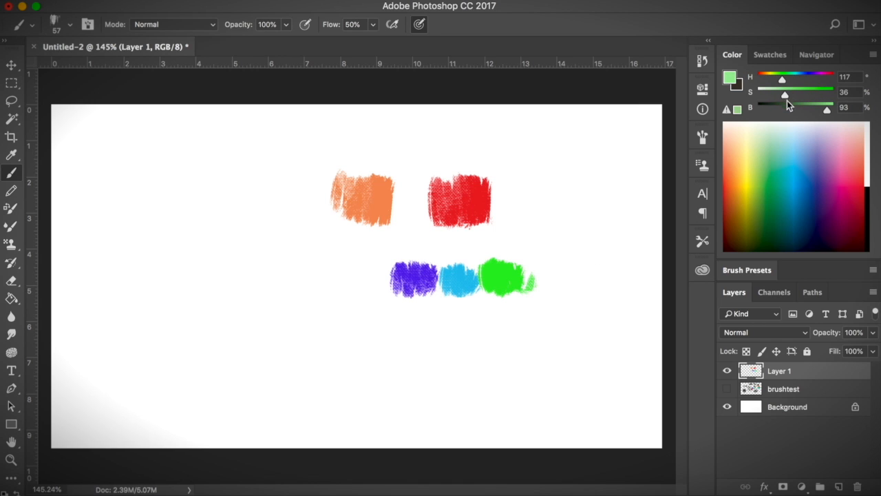
{"action": "left_click_drag", "start_coordinate": [289, 351], "coordinate": [365, 351]}
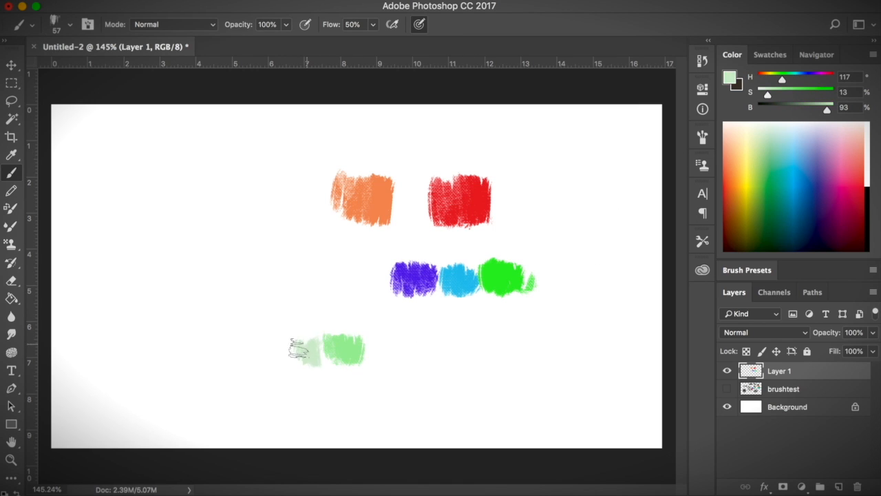
{"action": "left_click_drag", "start_coordinate": [290, 350], "coordinate": [489, 351]}
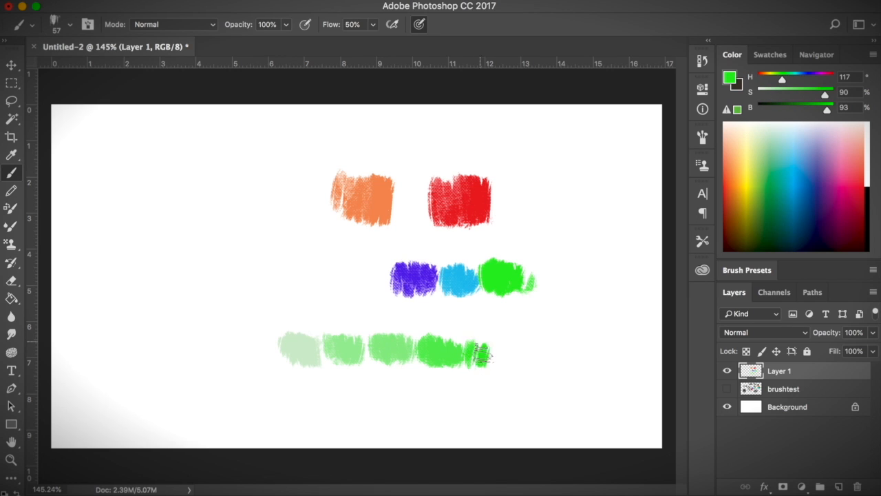
Step: Finish the row with a fully saturated green, then paint a darker green below it
{"action": "left_click_drag", "start_coordinate": [482, 352], "coordinate": [558, 352]}
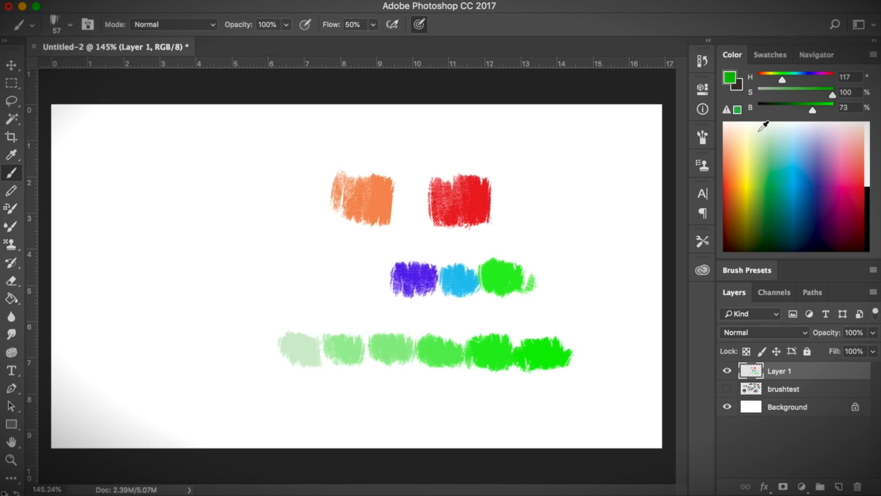
{"action": "left_click_drag", "start_coordinate": [544, 402], "coordinate": [565, 410]}
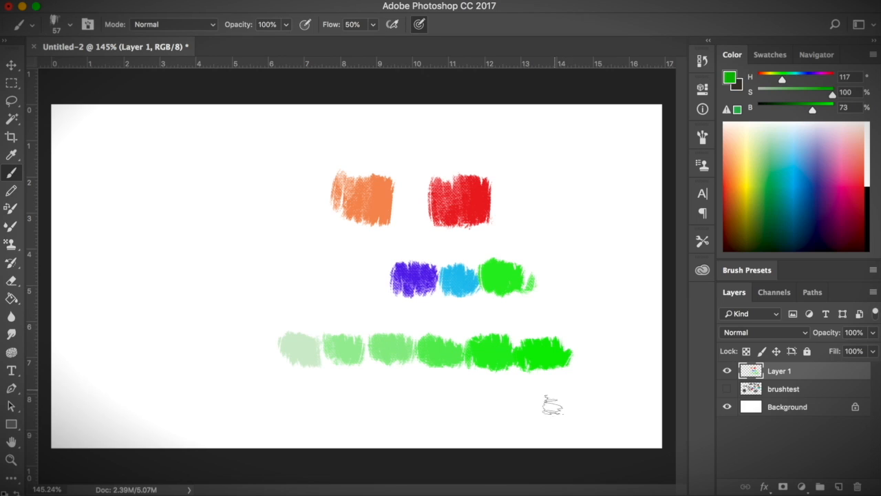
{"action": "left_click_drag", "start_coordinate": [530, 402], "coordinate": [564, 385]}
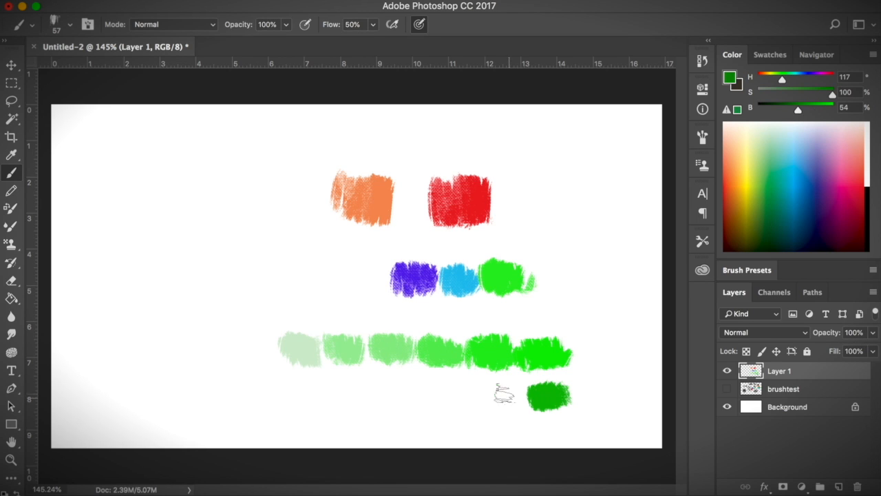
{"action": "left_click_drag", "start_coordinate": [358, 397], "coordinate": [512, 396]}
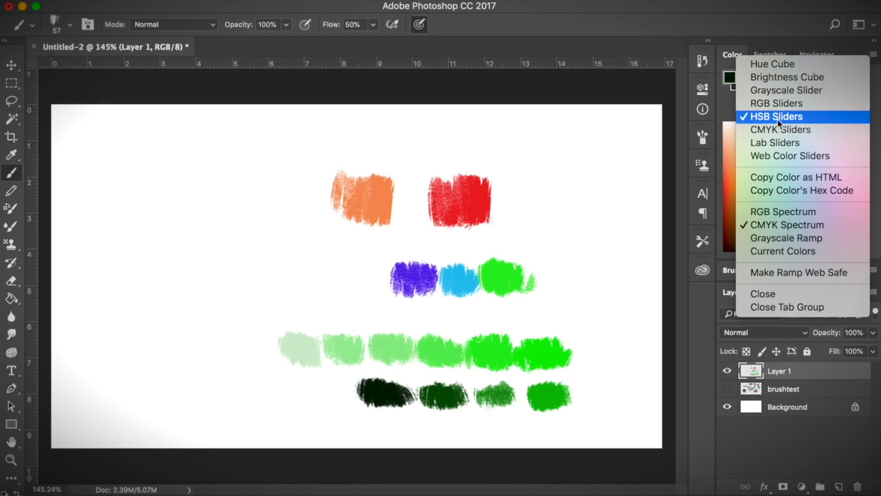
Step: Switch the Color panel to HSB sliders for the rust-red swatches
{"action": "left_click", "coordinate": [777, 116]}
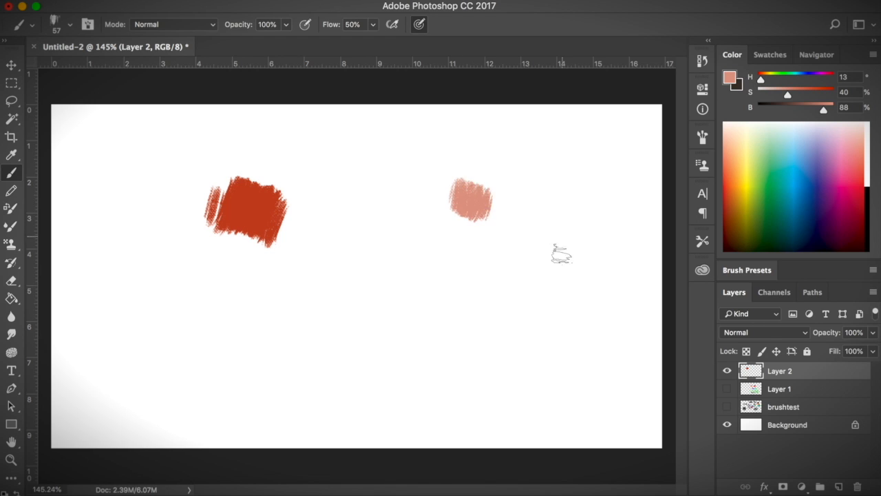
Step: Add Layer 3 and paint a bright saturated red swatch on it
{"action": "left_click", "coordinate": [826, 486]}
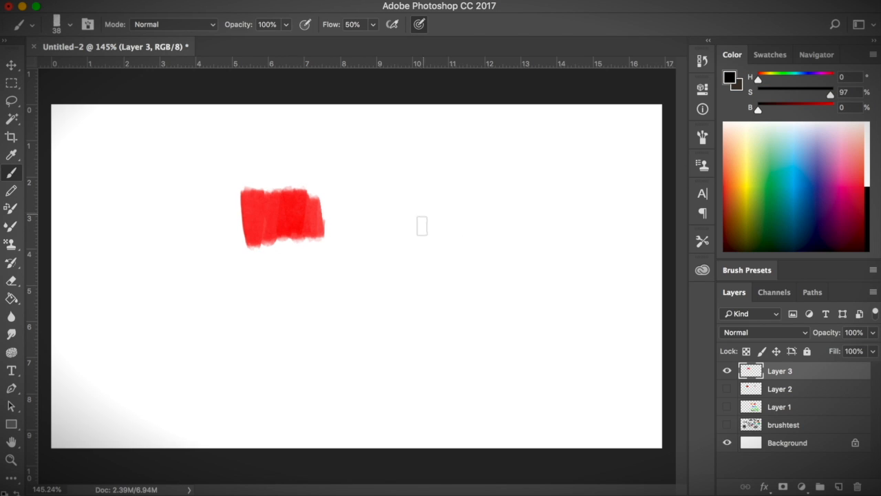
{"action": "left_click_drag", "start_coordinate": [314, 214], "coordinate": [430, 214]}
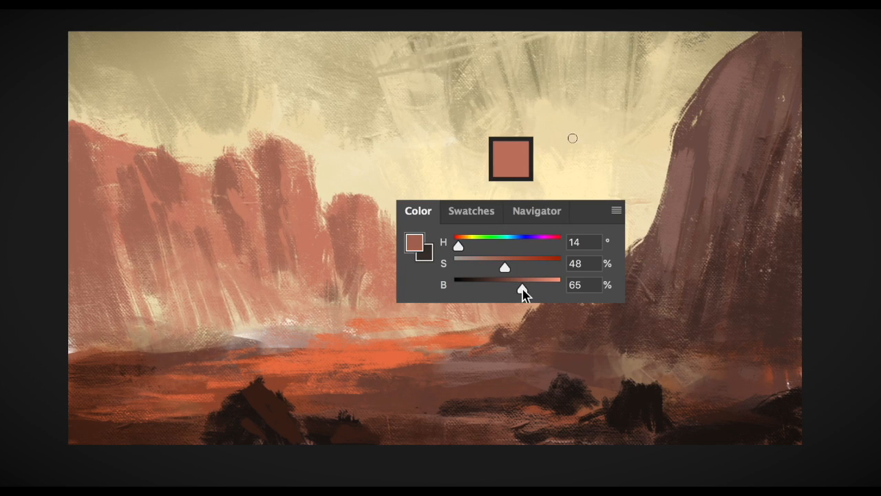
Step: Drag only the B slider to get a darker, then a lighter shade of the brick-red rock colour
{"action": "left_click_drag", "start_coordinate": [522, 290], "coordinate": [512, 290]}
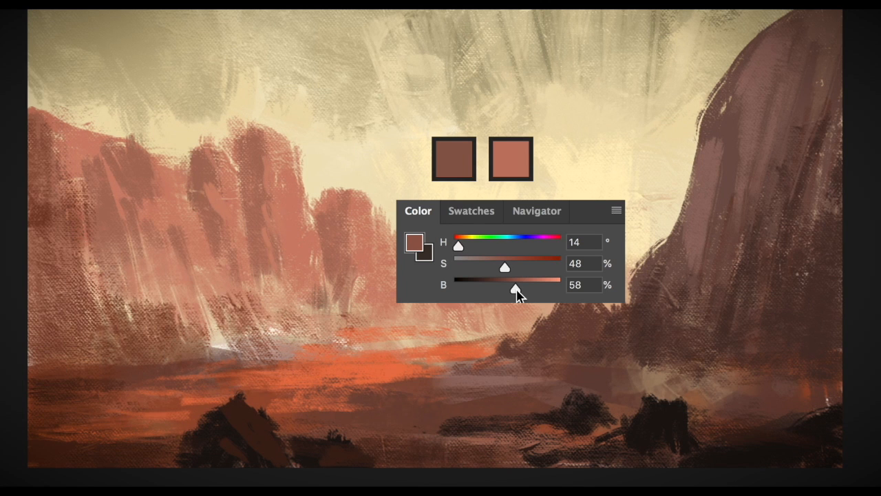
{"action": "left_click_drag", "start_coordinate": [513, 289], "coordinate": [540, 289]}
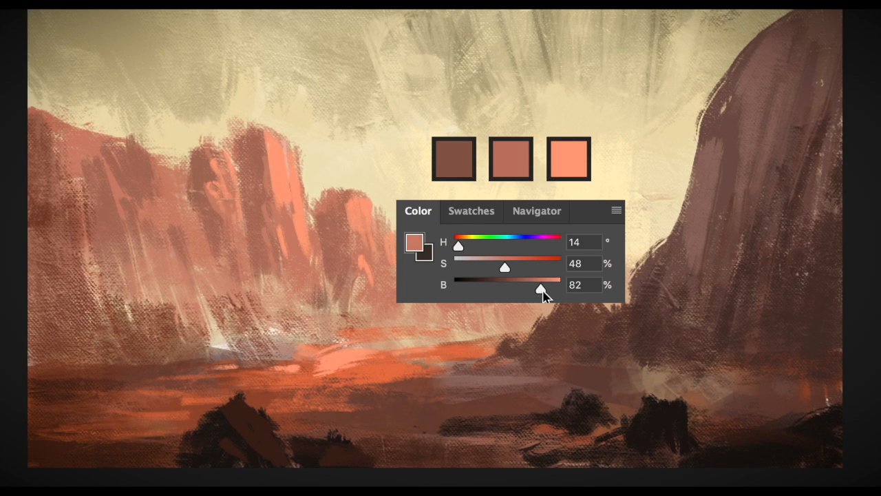